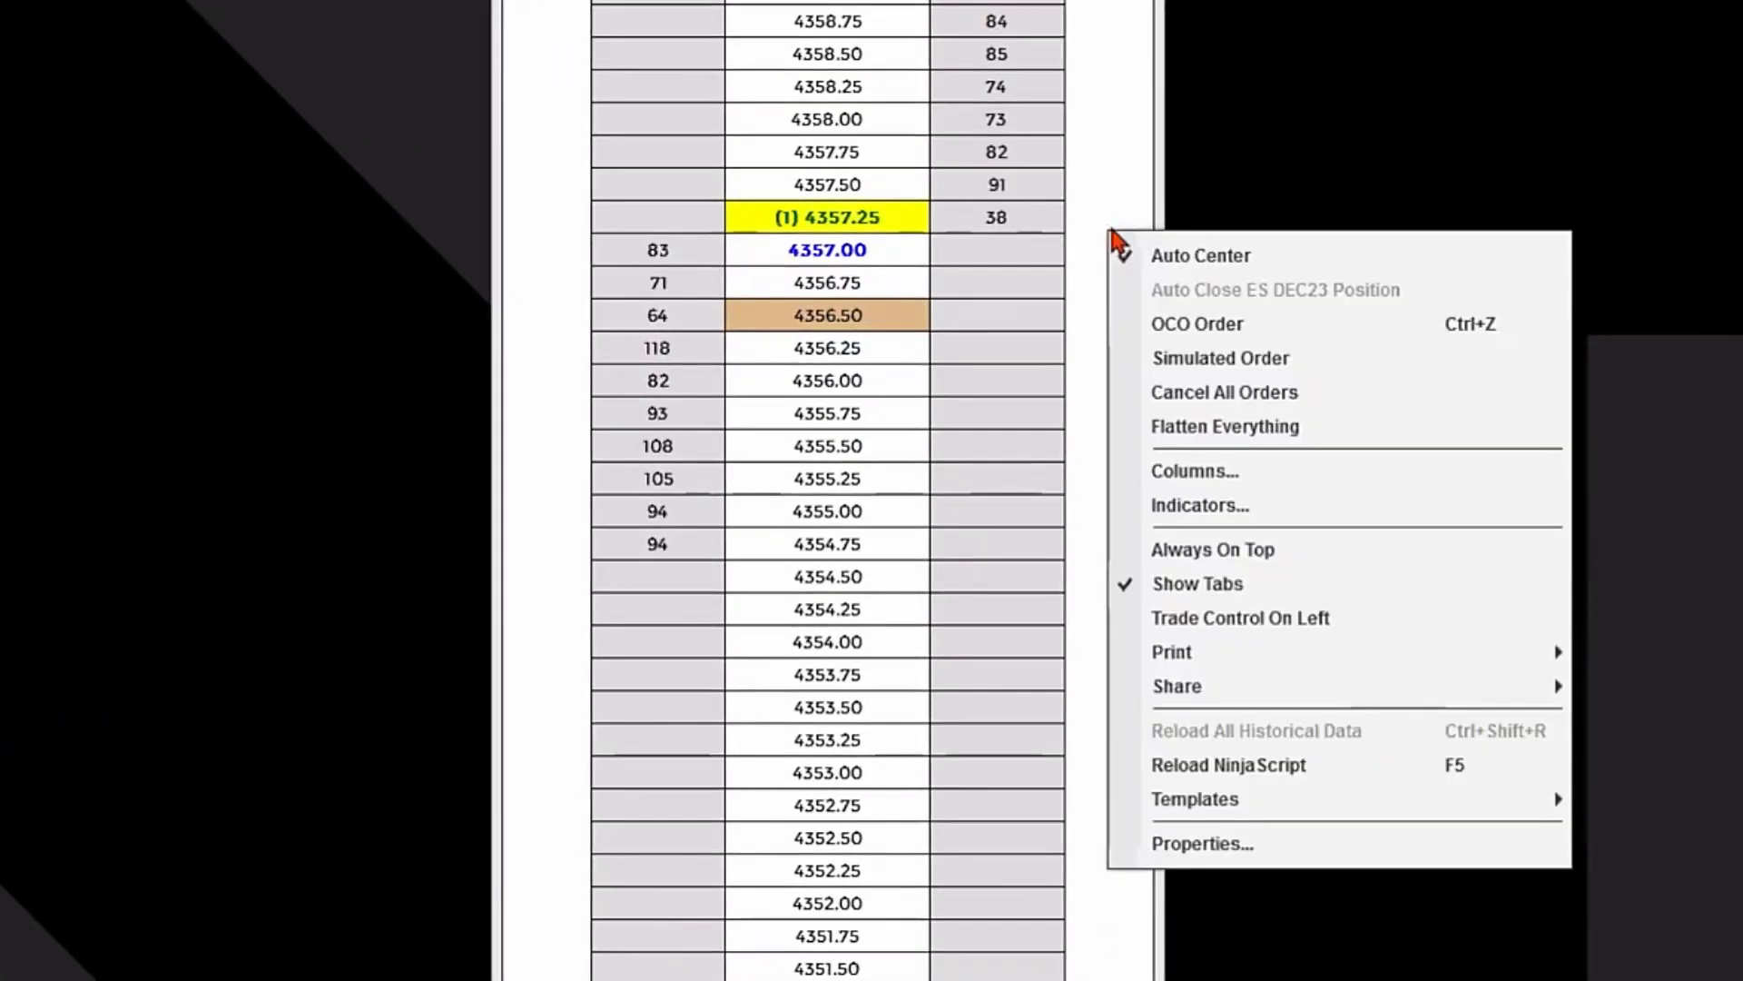
# Step: Enable OCO Order mode from the SuperDOM context menu to link upcoming orders
pyautogui.click(1200, 255)
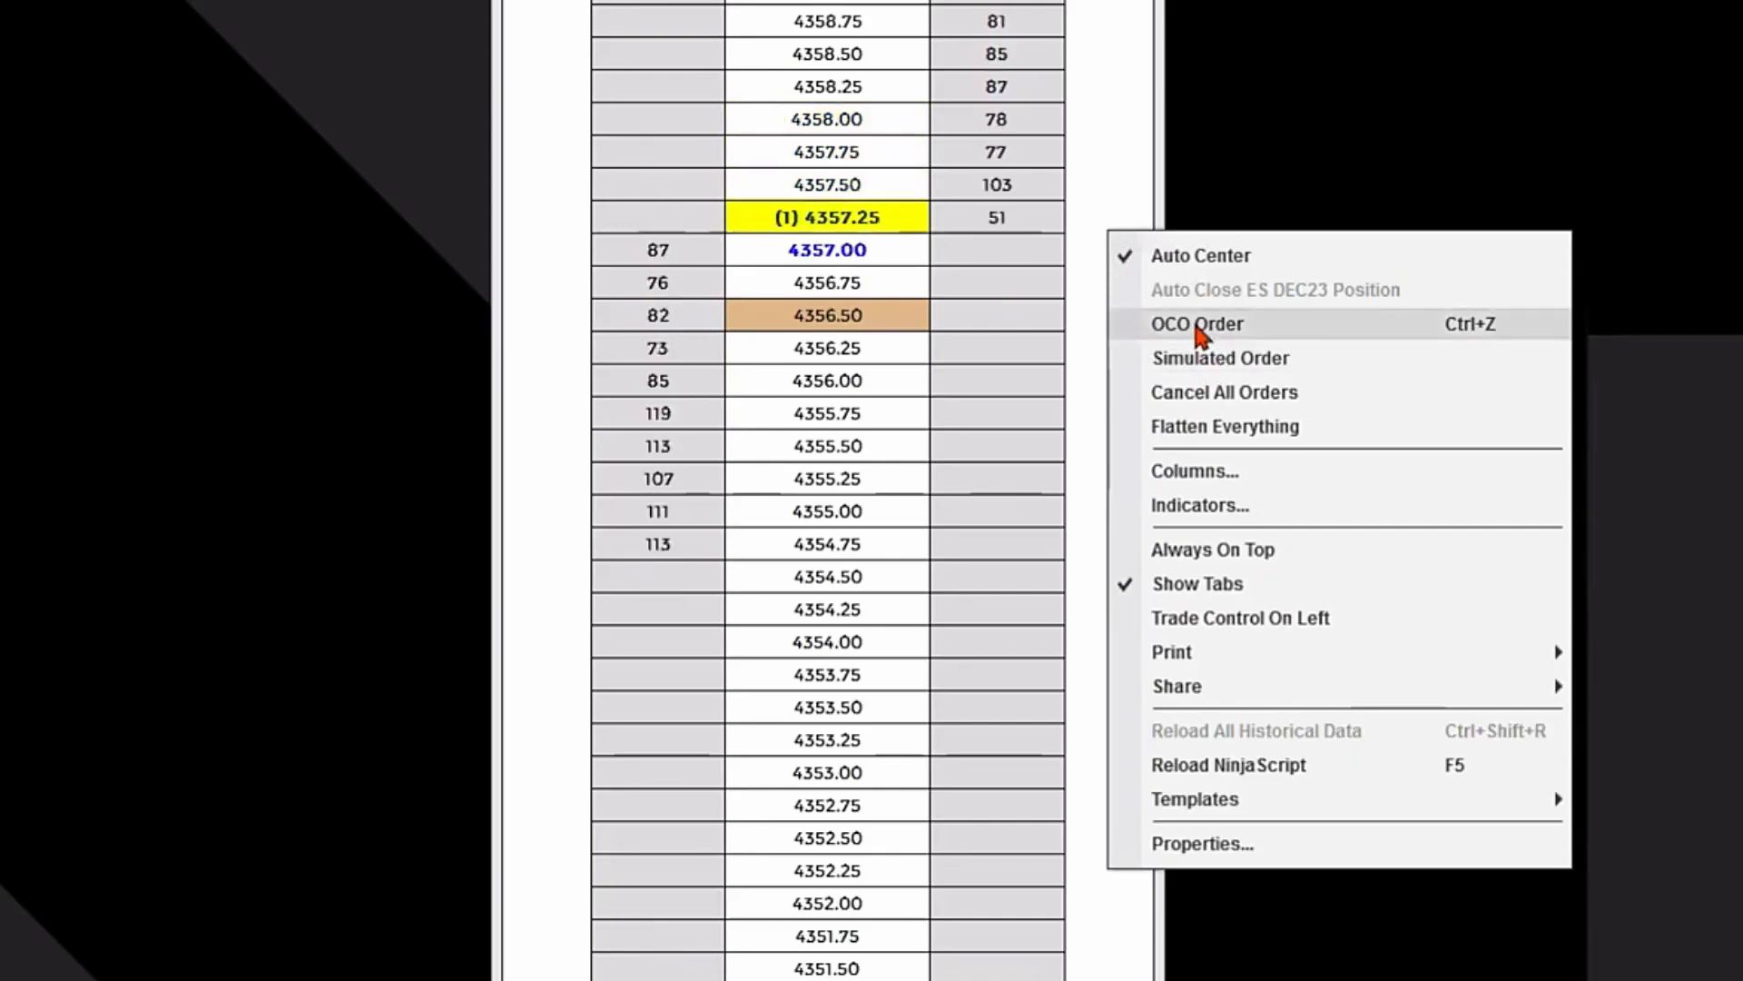
pyautogui.click(1196, 323)
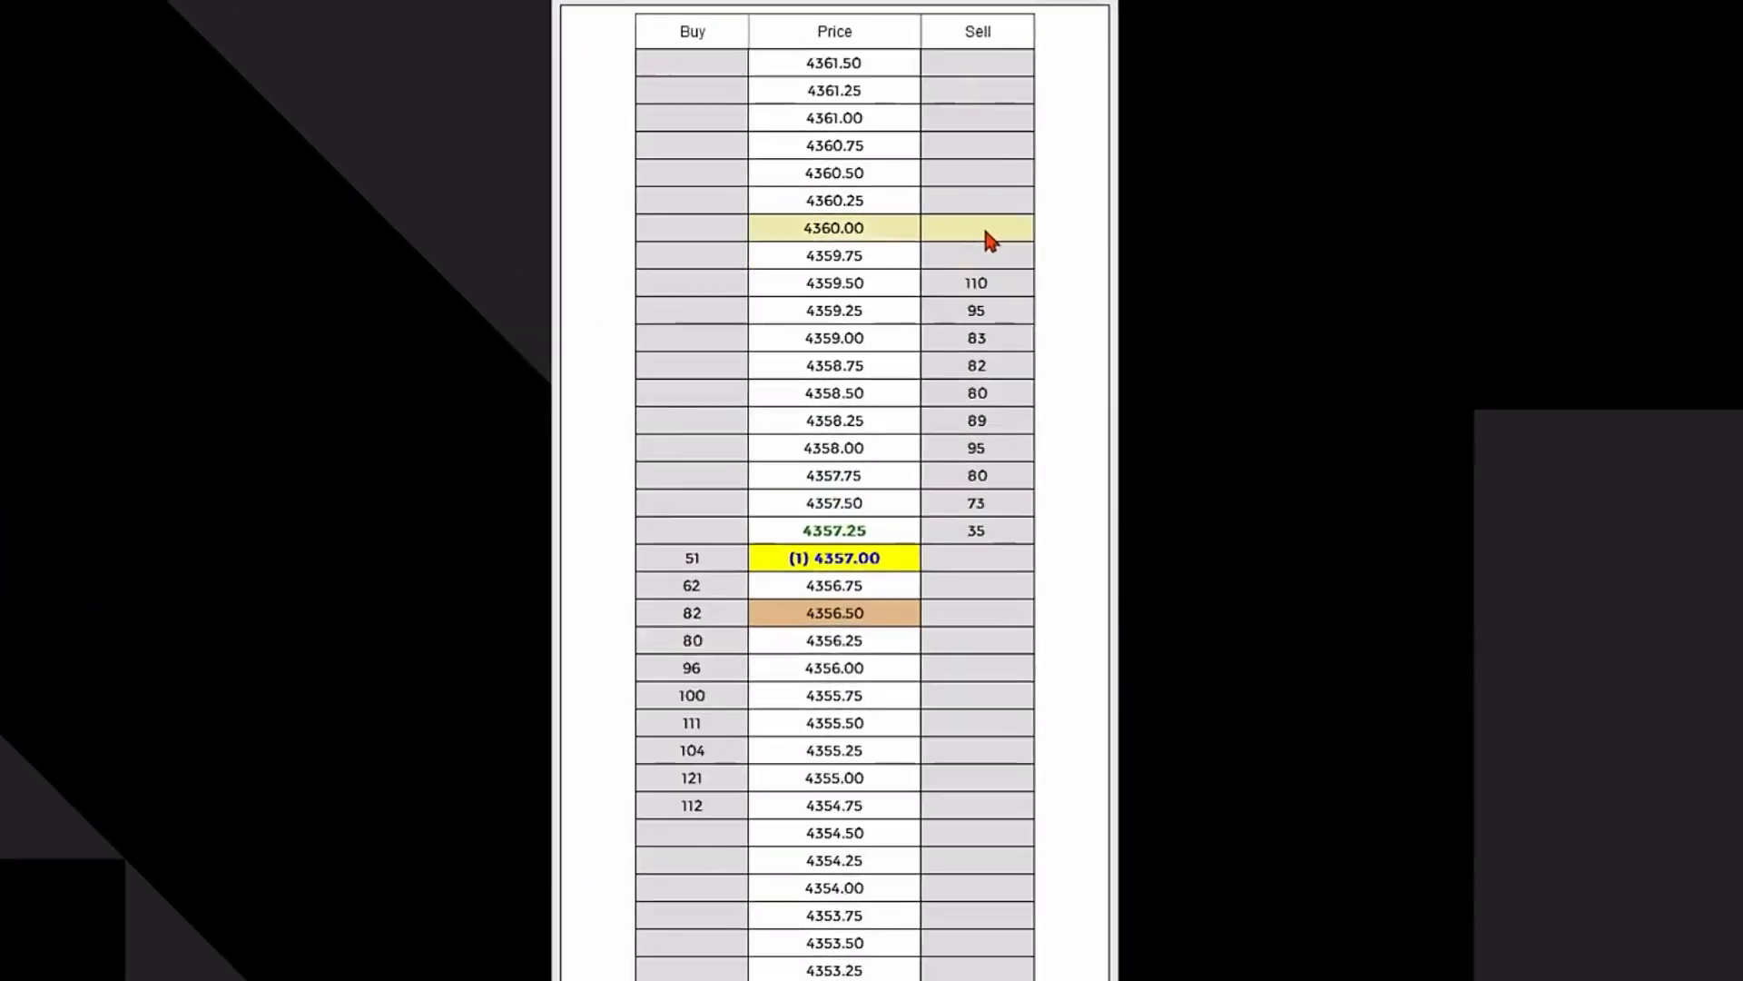
# Step: Place a one-contract sell limit profit target at 4360.00
pyautogui.click(976, 228)
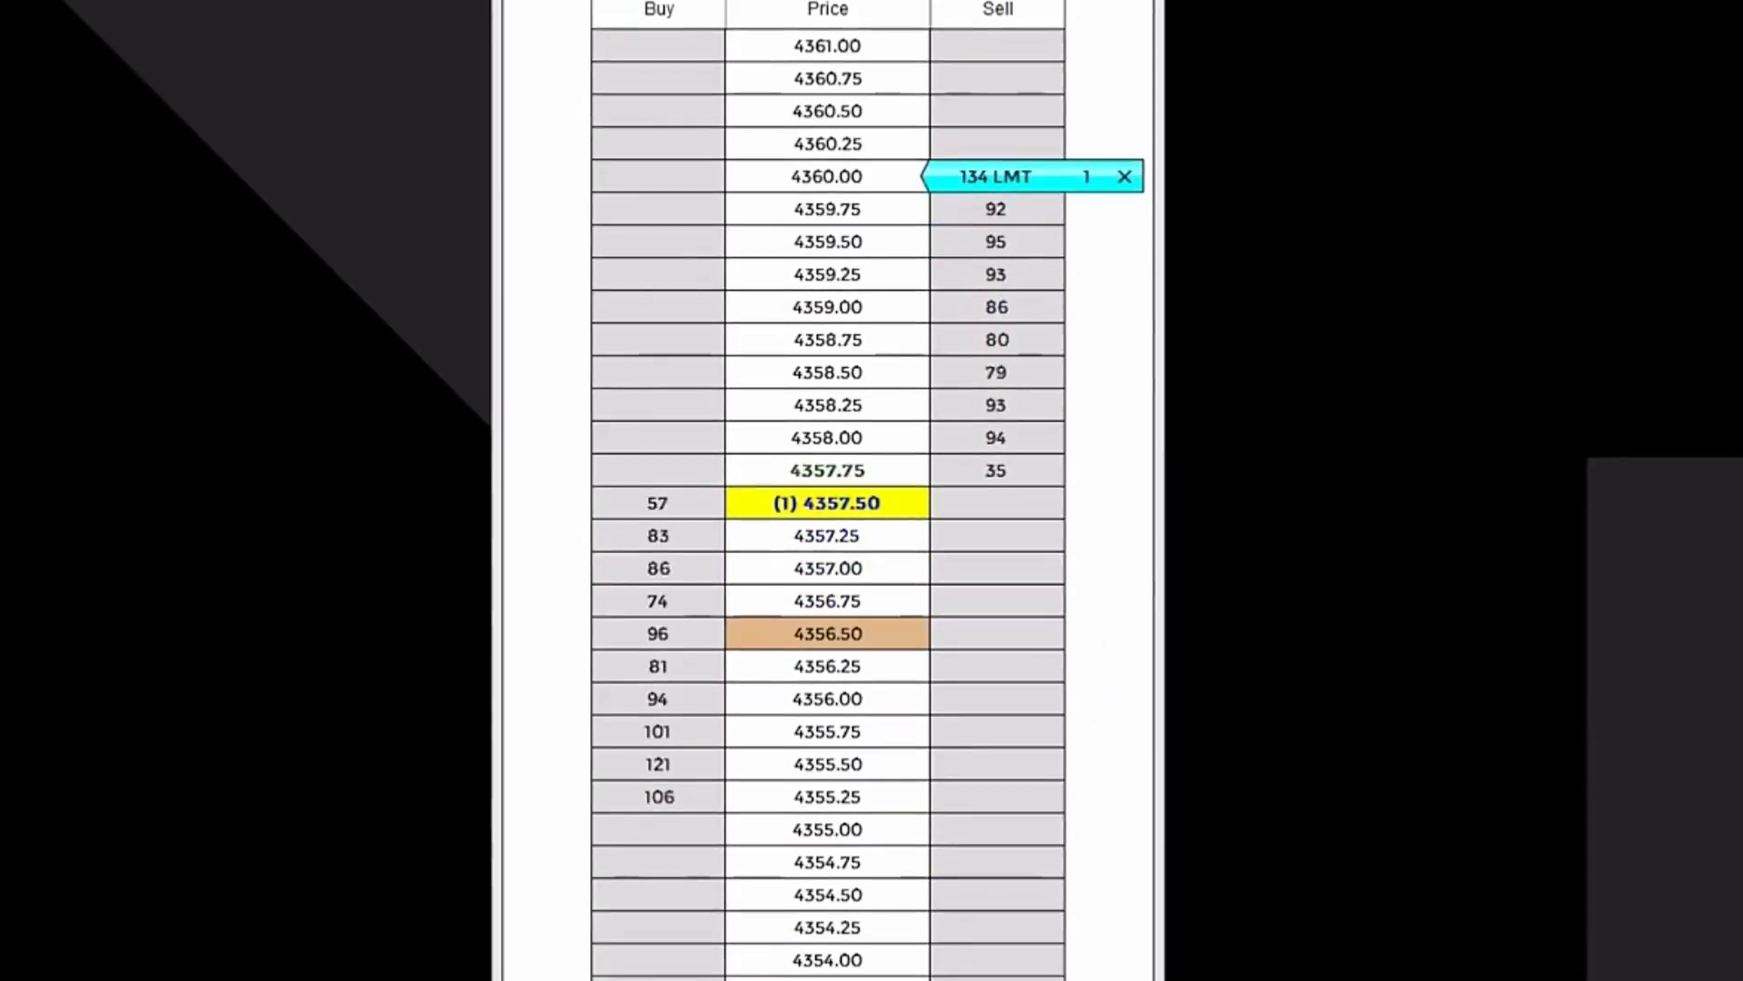
# Step: Place a one-contract sell stop at 4355.00 below the market
pyautogui.middleClick(990, 500)
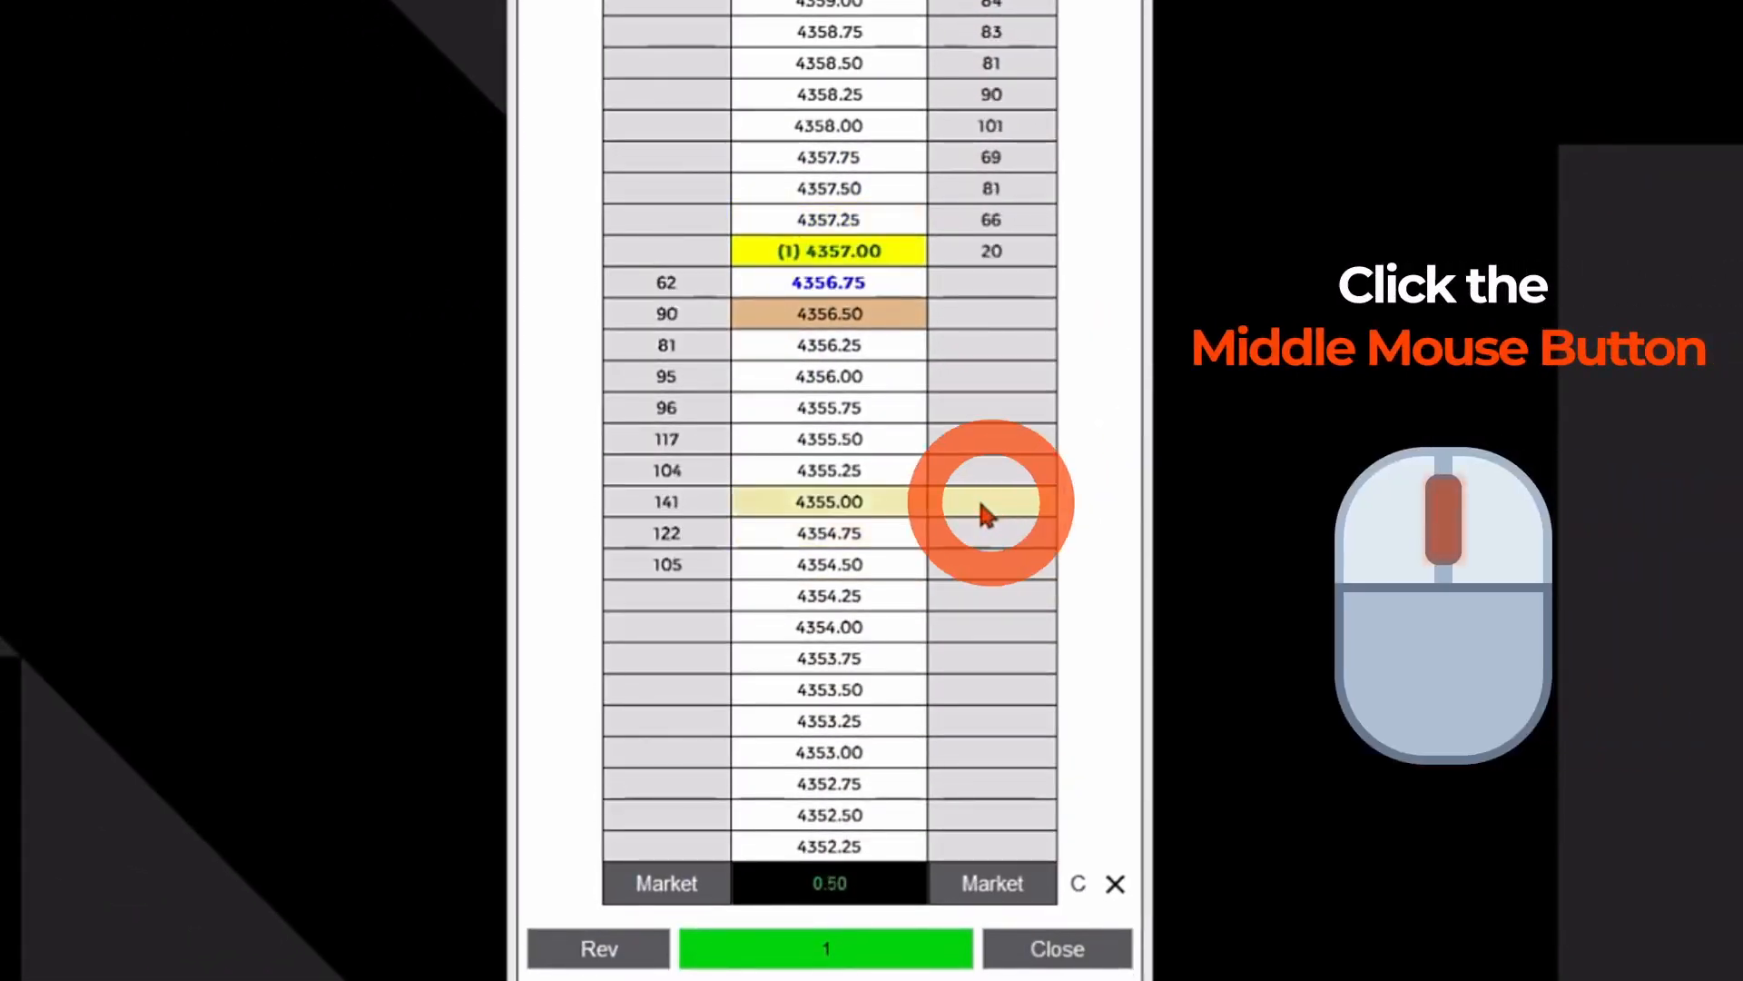
pyautogui.middleClick(989, 502)
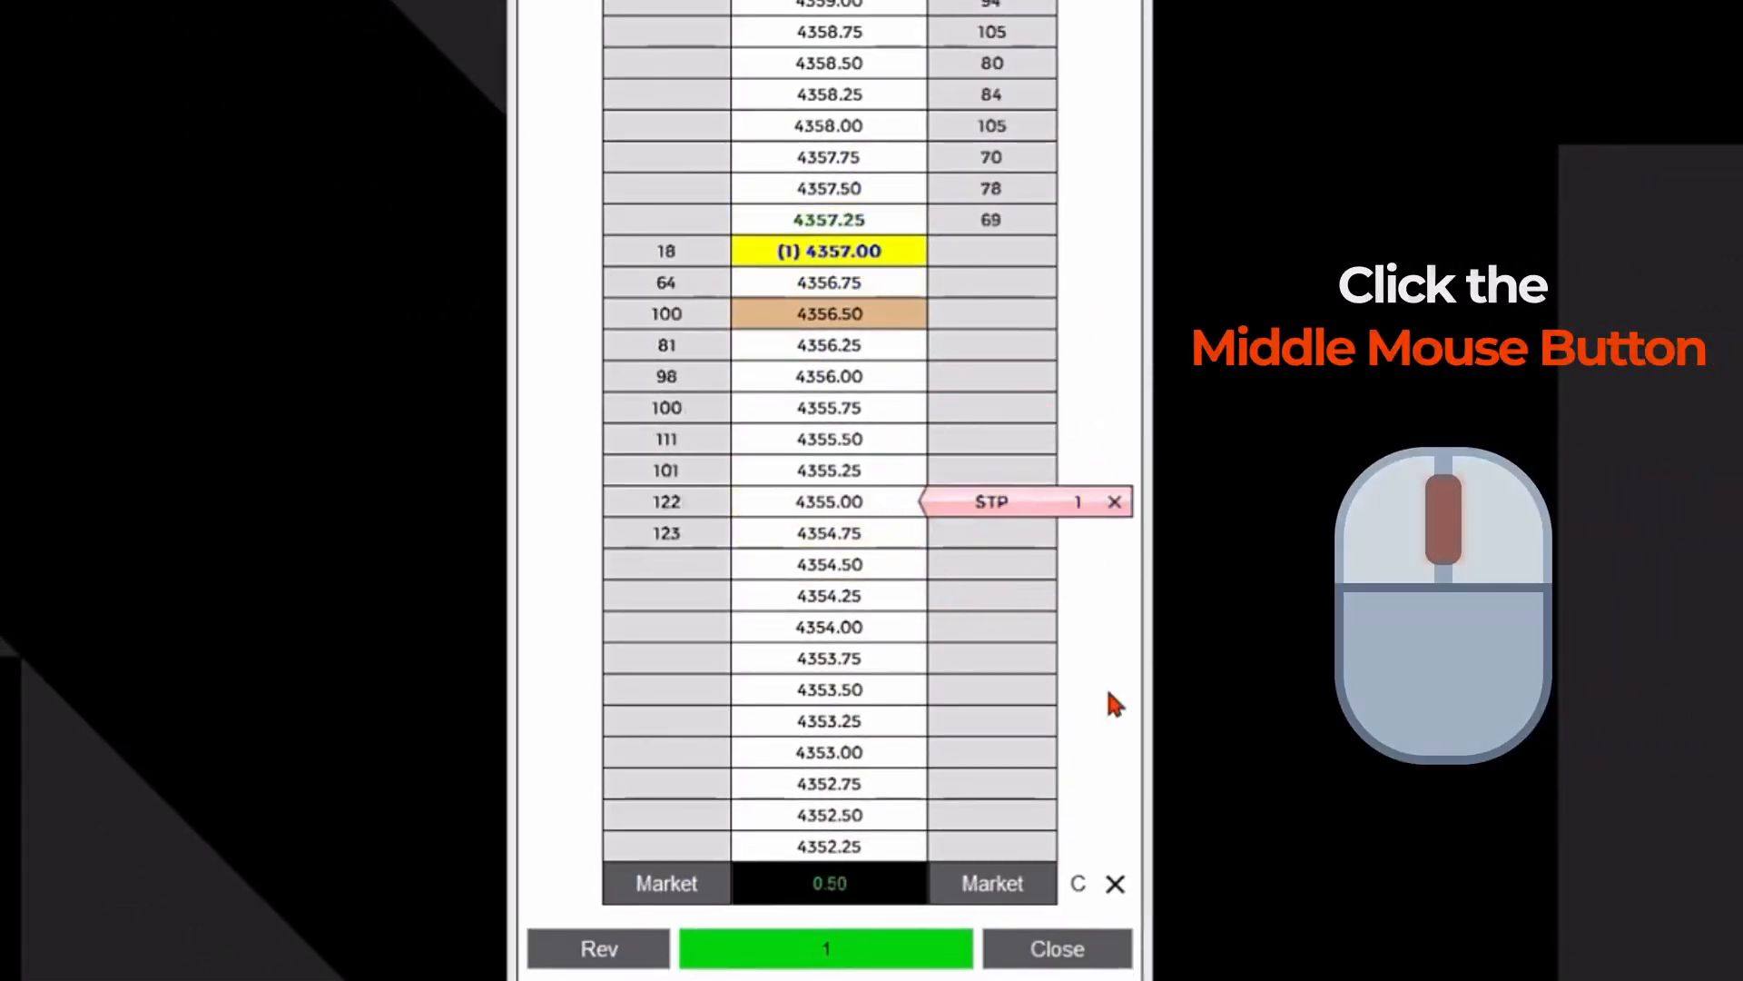